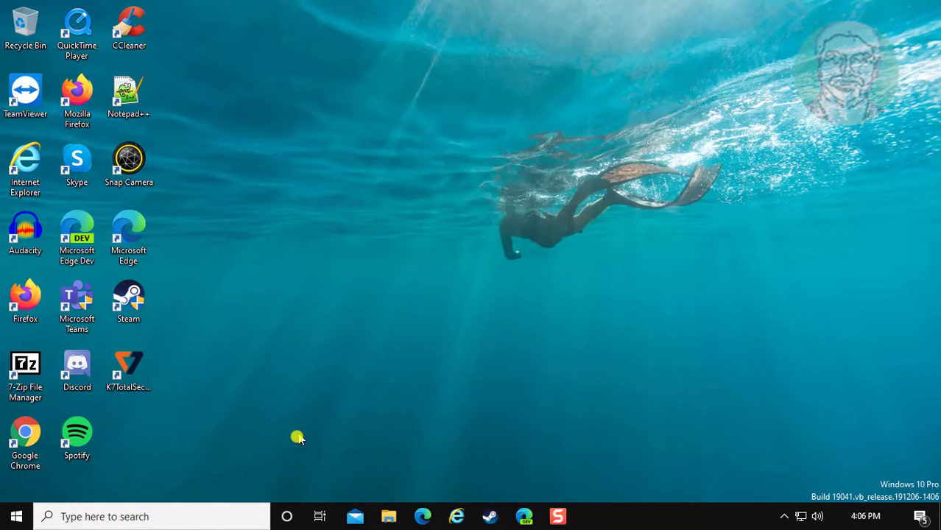
Enter the command 'excel /safe' in the Windows Run dialog
right_click(17, 515)
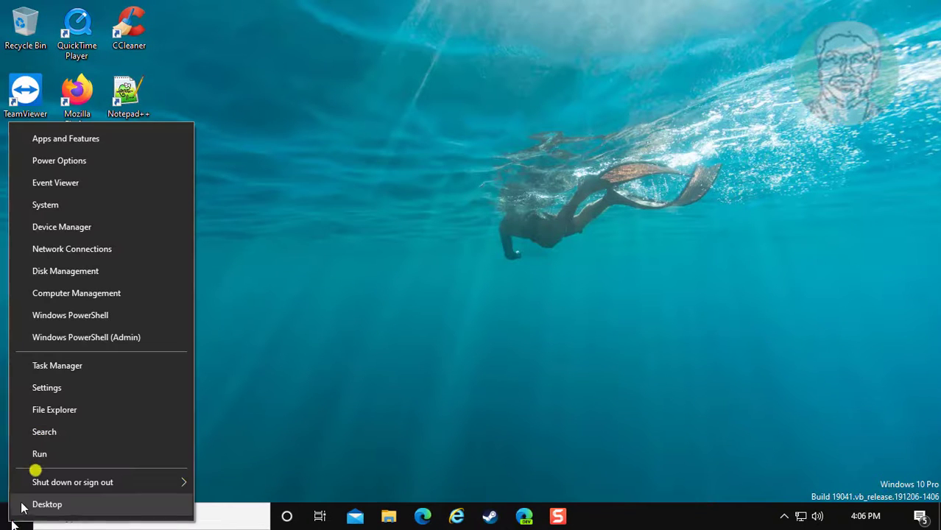
click(39, 454)
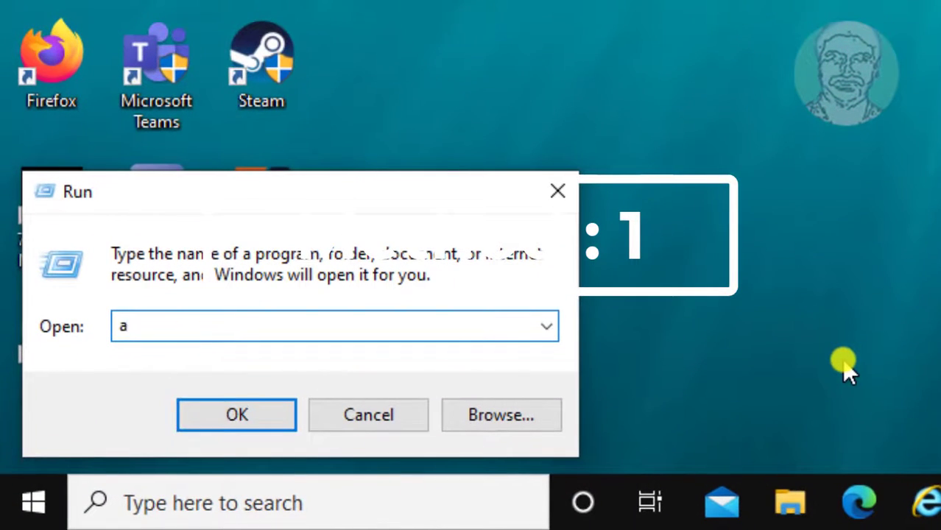
text(excel)
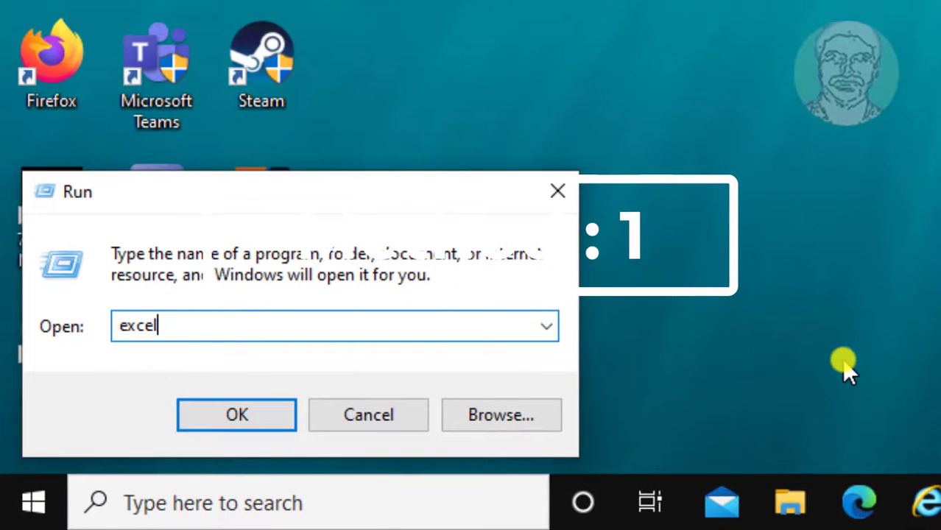
text(/safe)
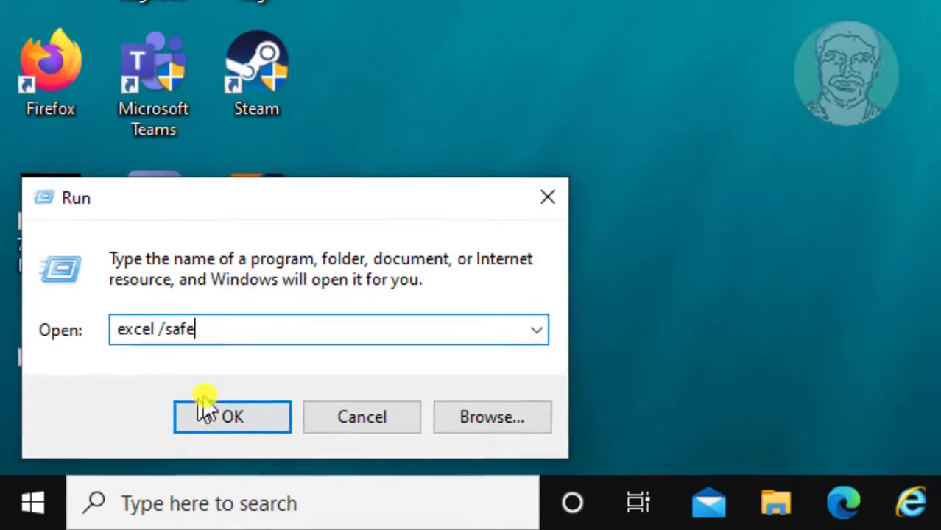
Launch safe-mode Excel and reach Options > Add-ins with Manage set to COM Add-ins
click(232, 417)
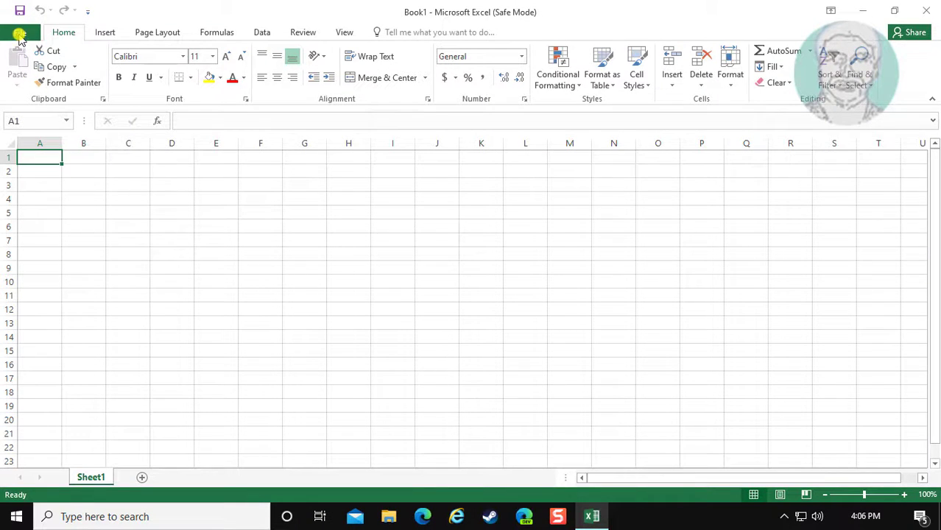
click(19, 36)
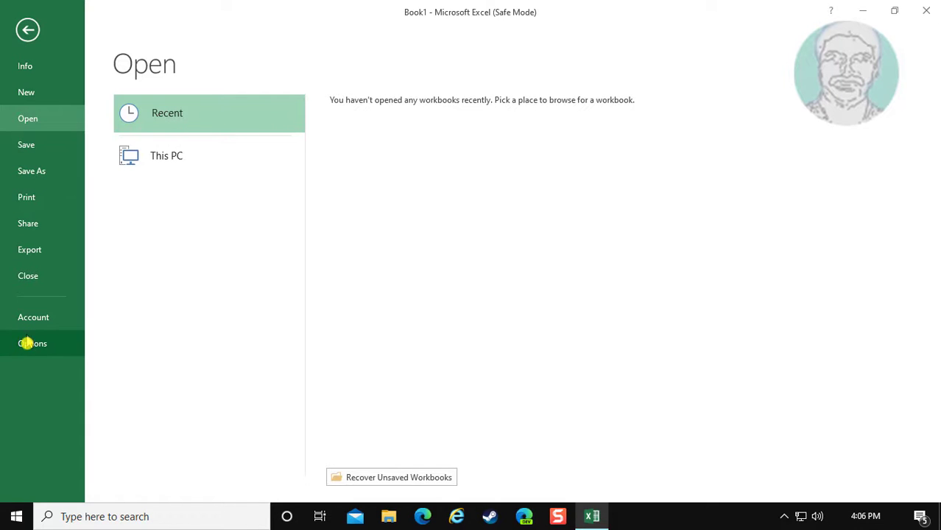
click(33, 343)
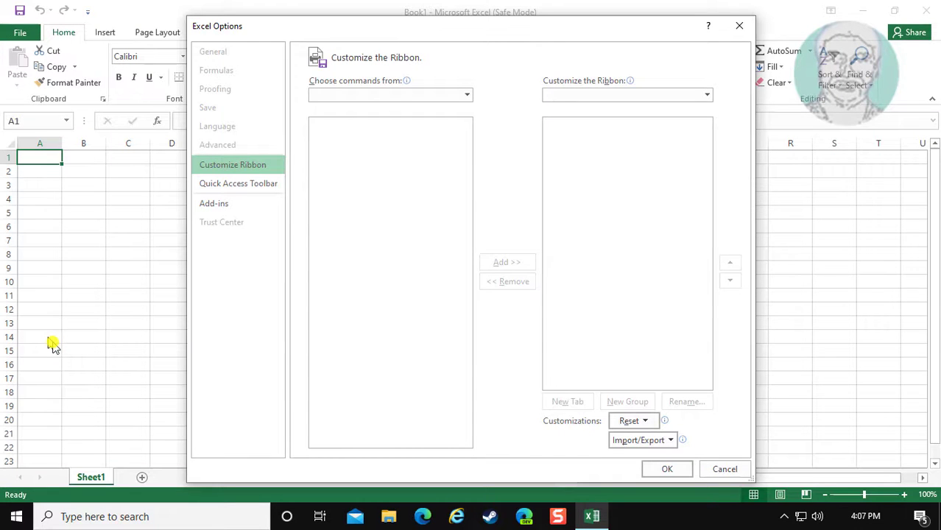
click(214, 203)
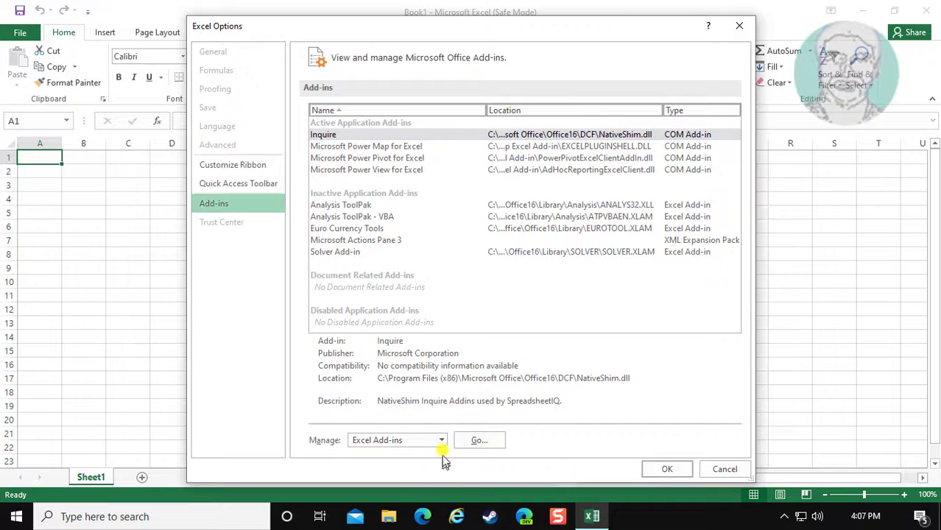
click(441, 440)
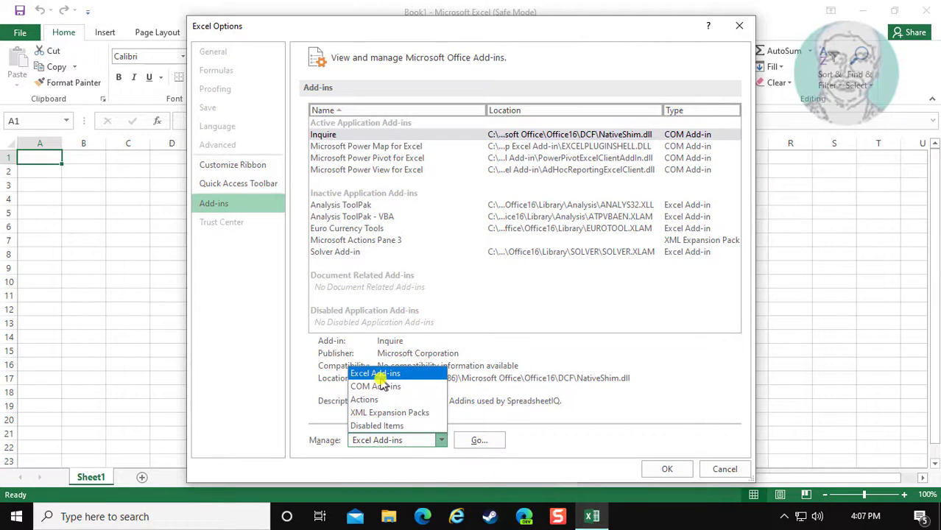
click(375, 386)
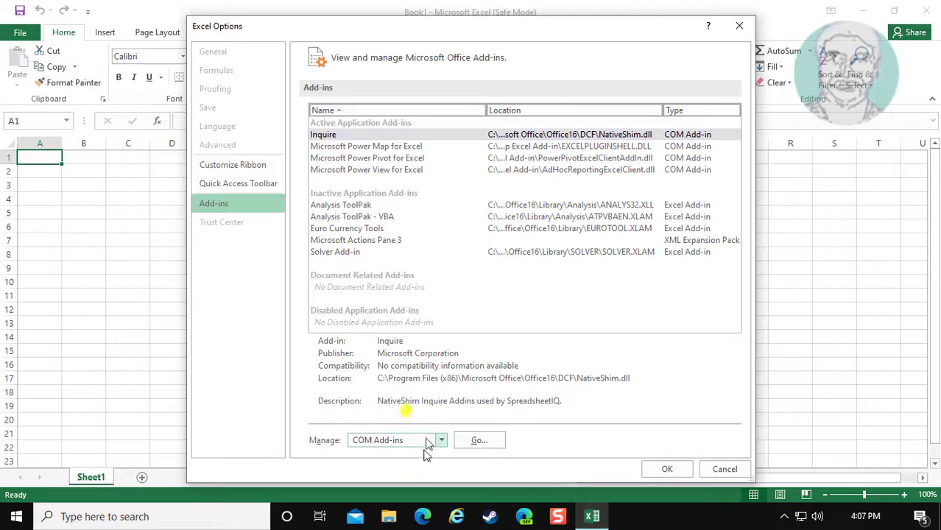
Uncheck the Inquire and Power add-ins in the COM Add-ins dialog and confirm
click(479, 440)
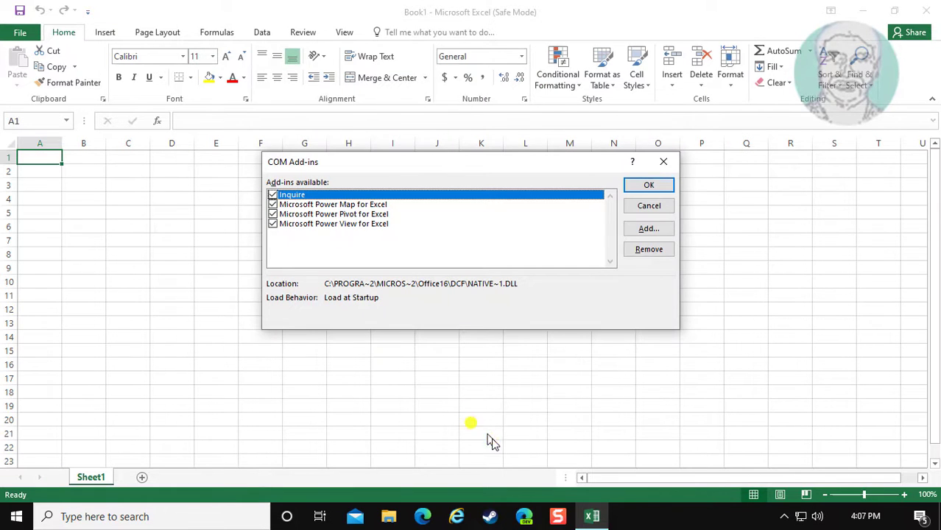
click(333, 204)
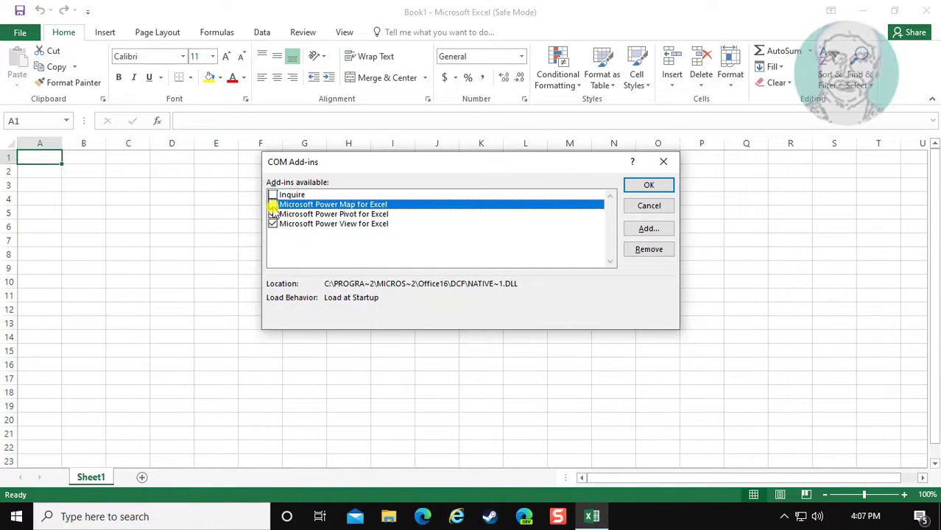
click(333, 224)
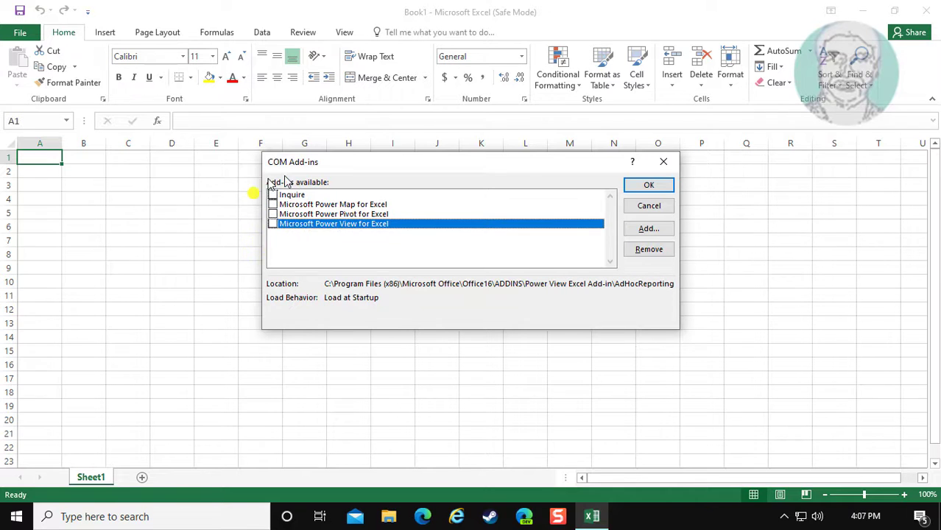
click(649, 185)
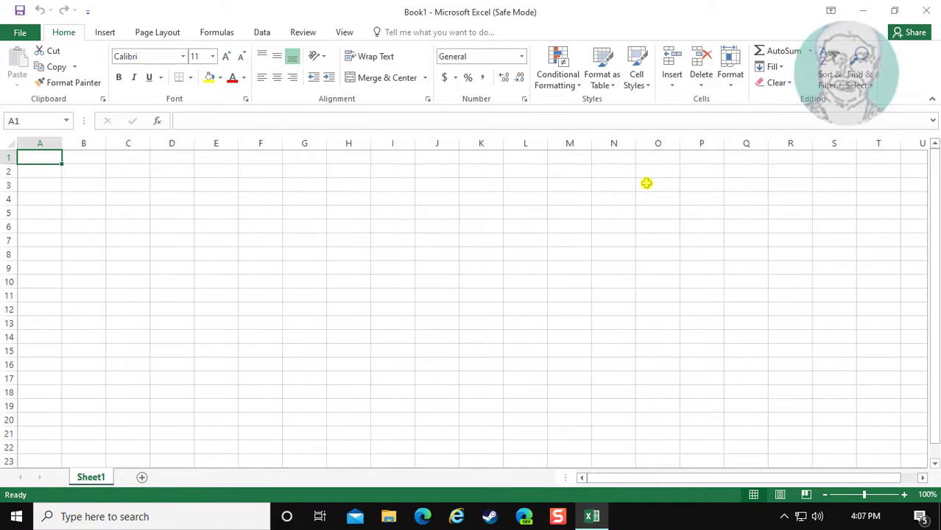
mouse_move(914, 57)
text(exce)
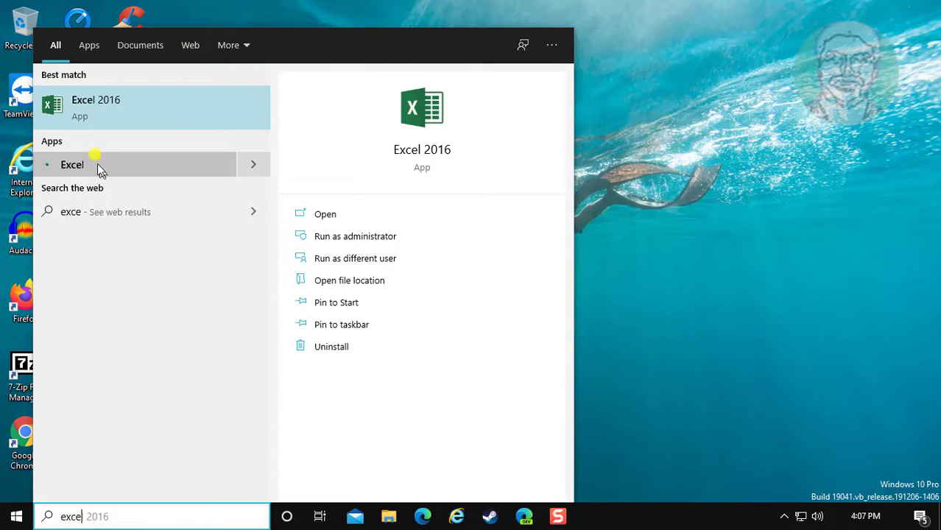
Relaunch Excel normally from Start search and start a blank workbook
click(95, 106)
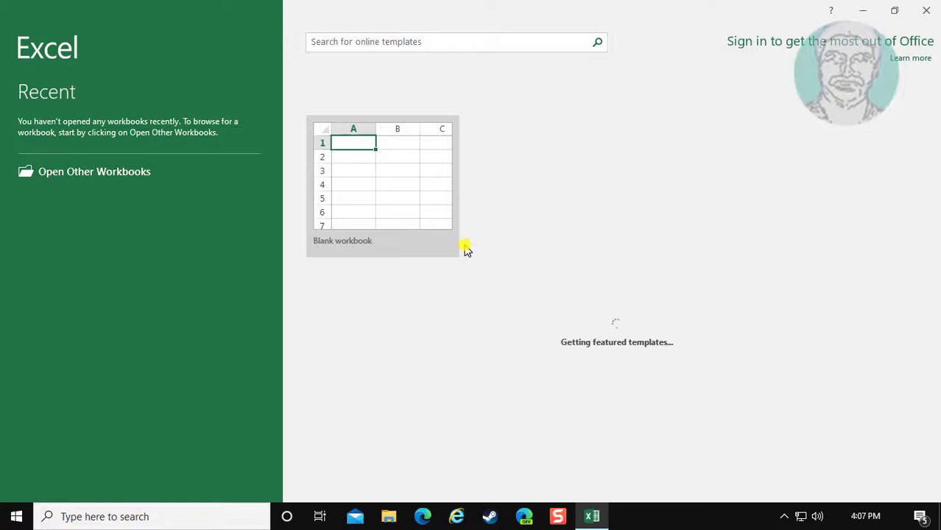
click(382, 184)
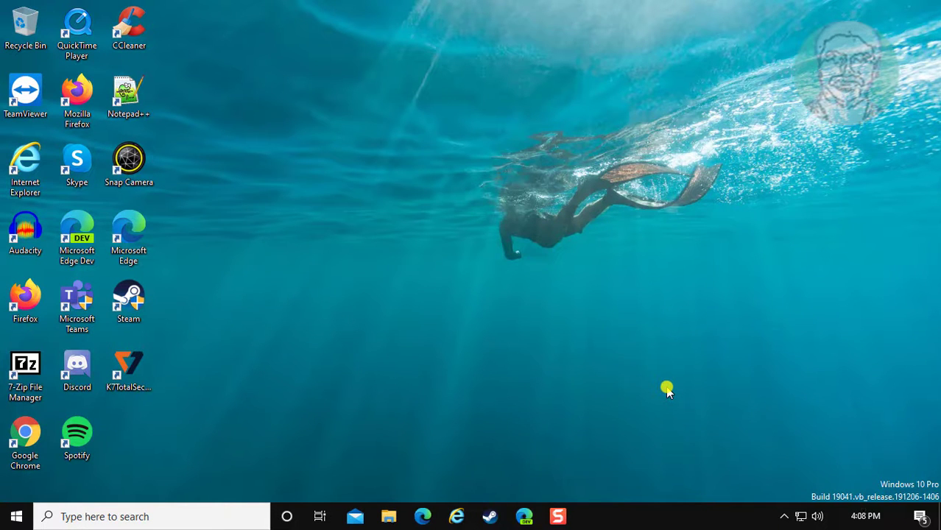
mouse_move(182, 456)
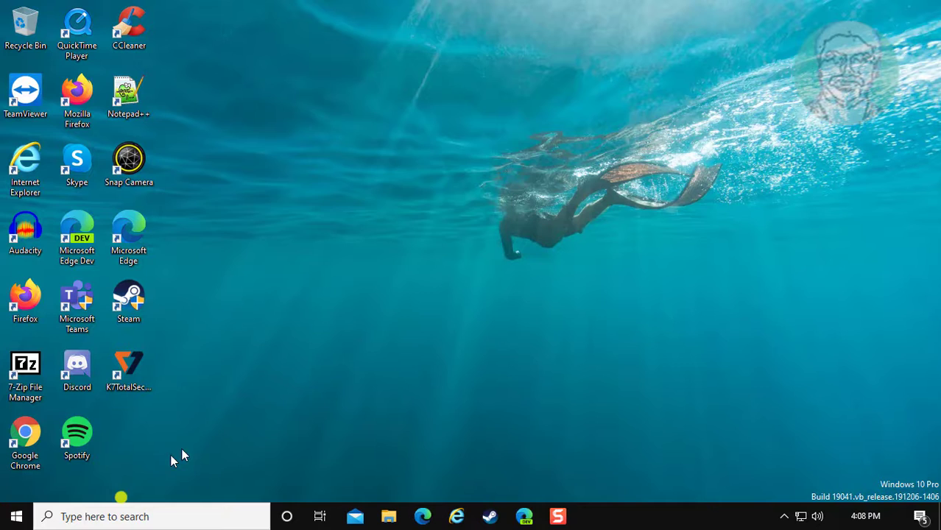
Search 'control Panel' from the taskbar and show Programs and Features
text(control Panel)
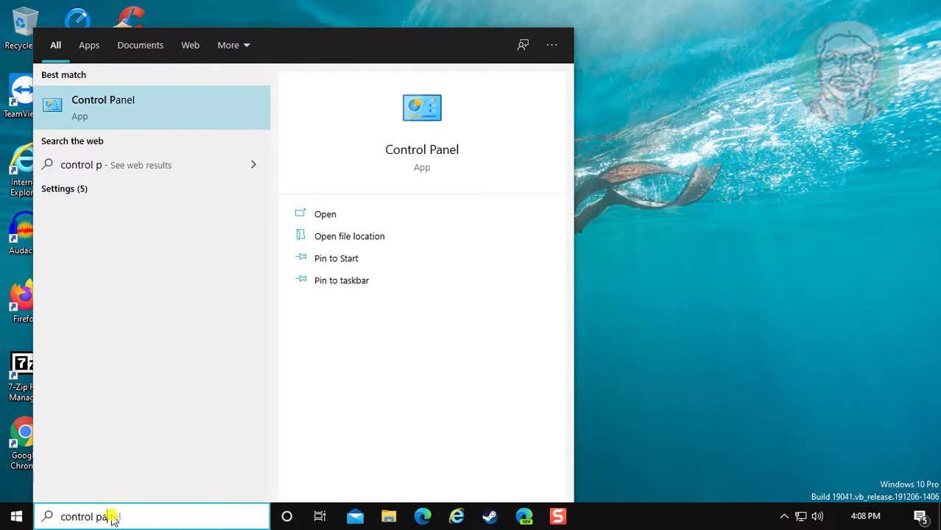
text(anel)
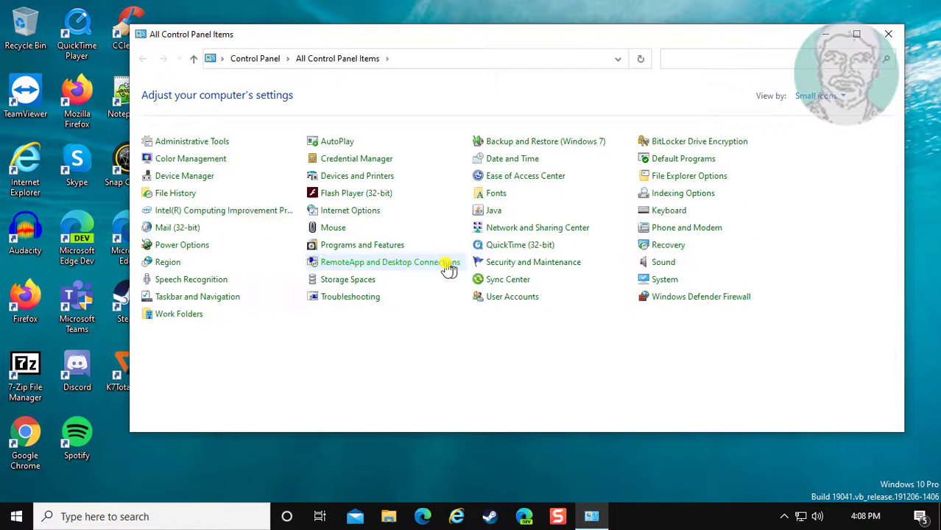
mouse_move(368, 255)
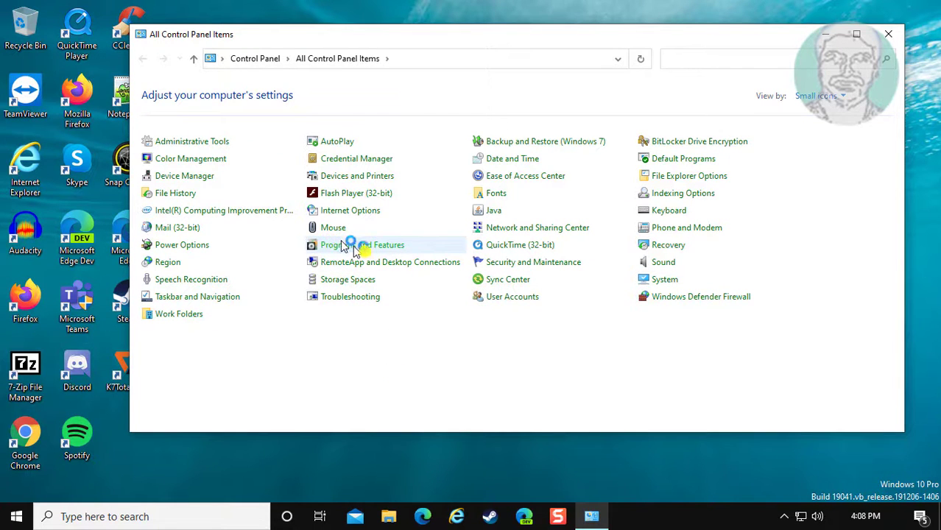
click(339, 244)
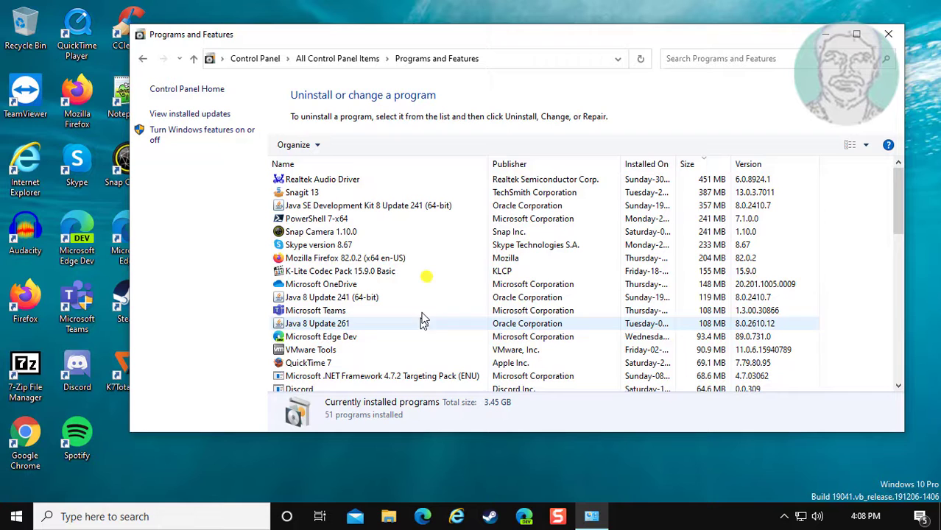
Select Microsoft Office Professional Plus 2016 in the program list and choose Change
scroll(down, 3)
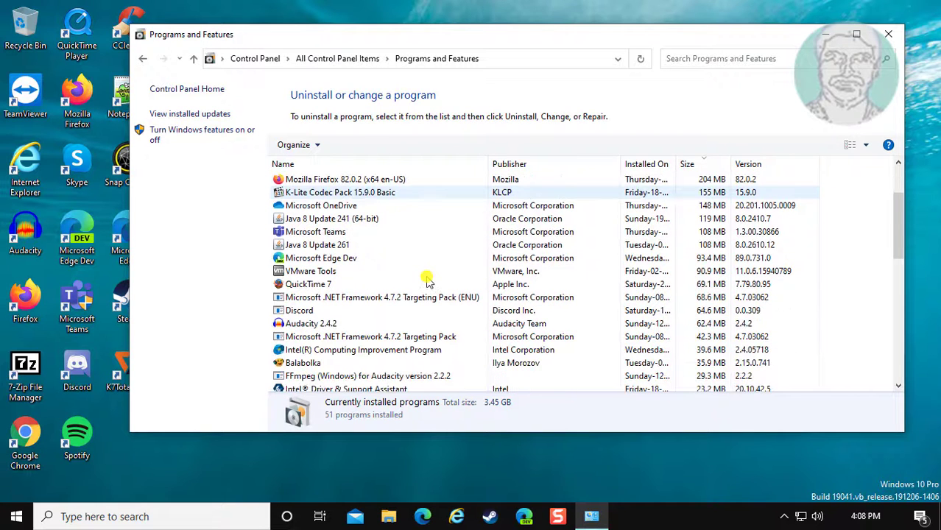
scroll(down, 3)
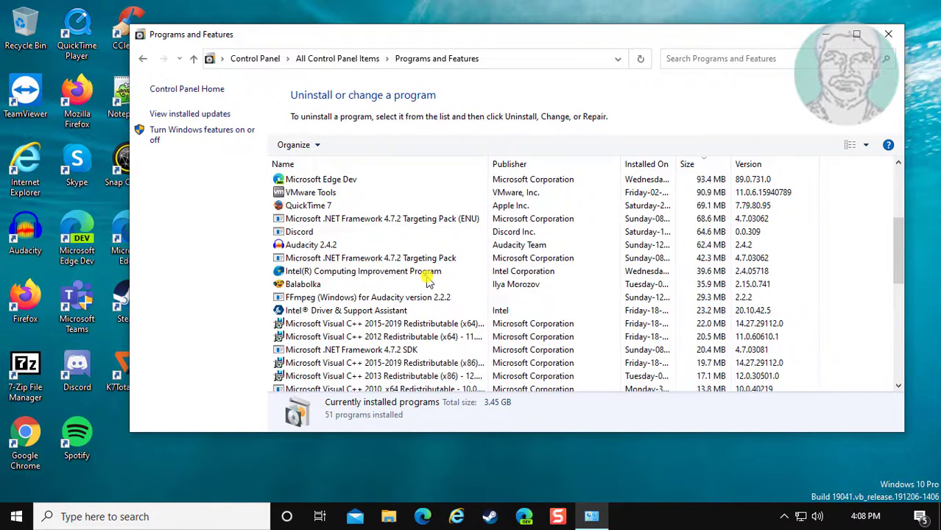
scroll(down, 3)
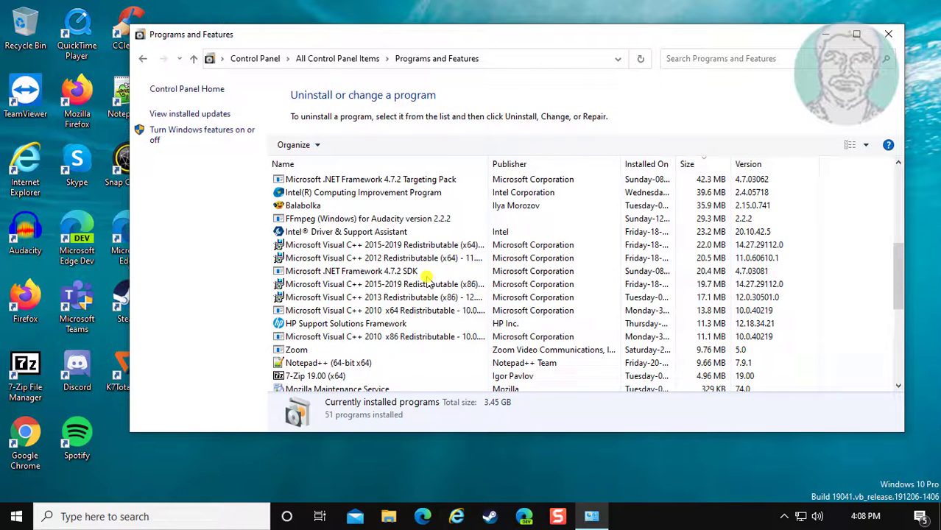
scroll(down, 3)
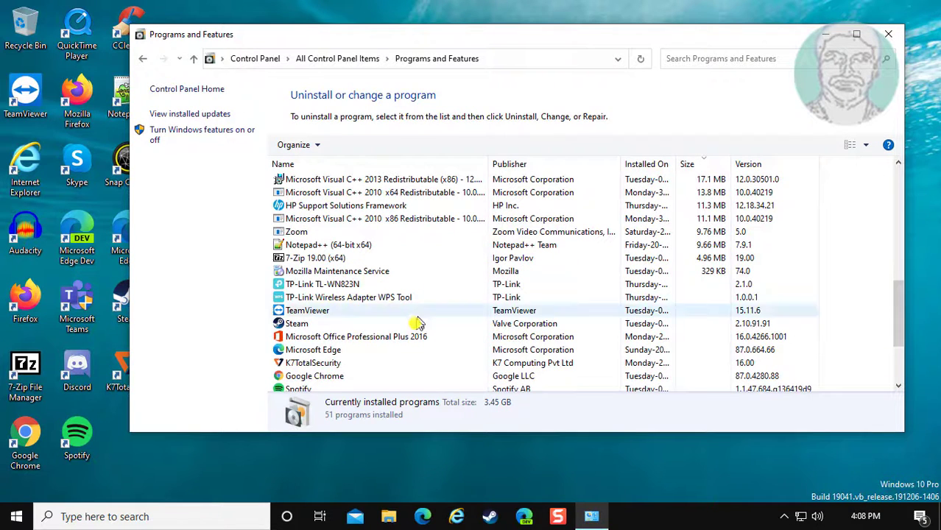
click(357, 336)
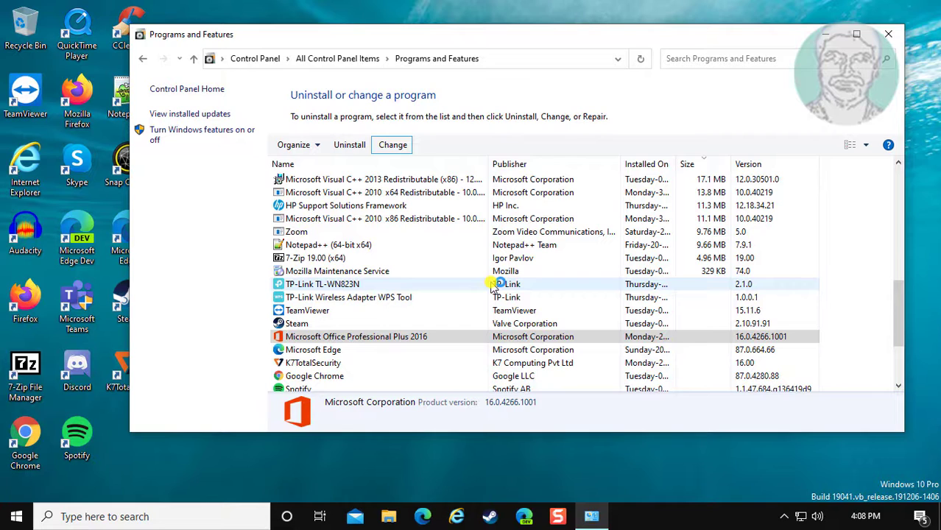
click(393, 144)
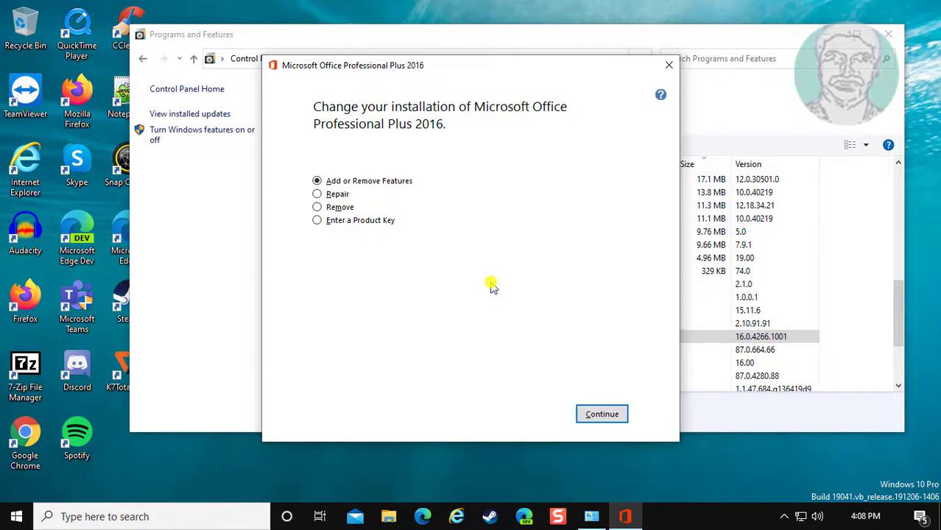
Choose the Repair option and run it until configuration completes
click(316, 193)
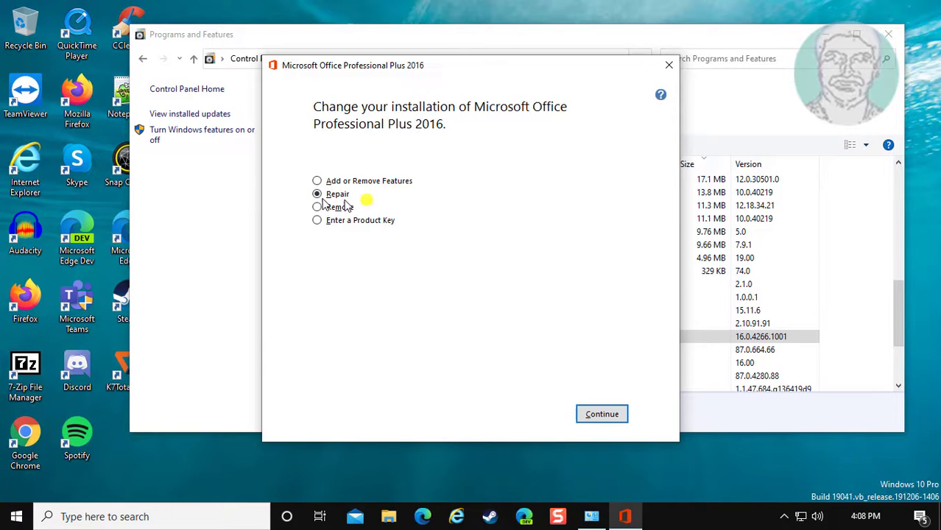
mouse_move(548, 274)
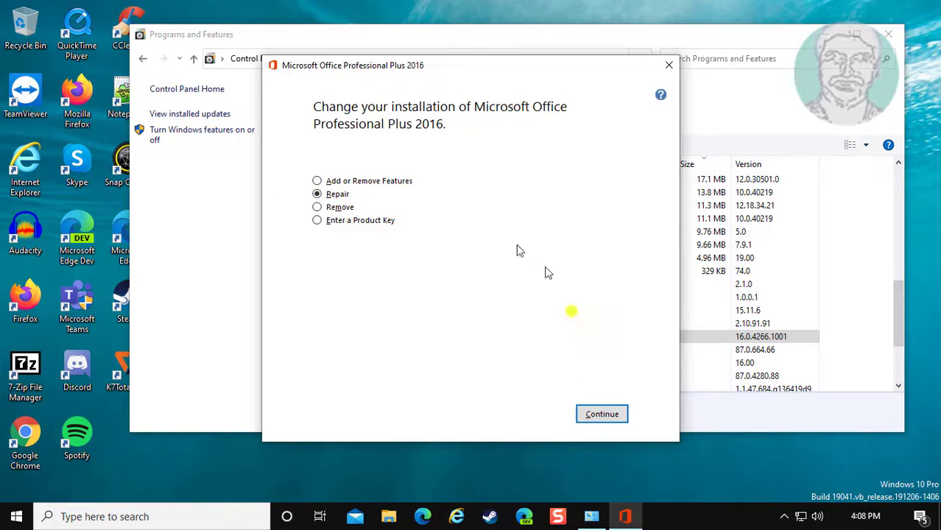
click(602, 414)
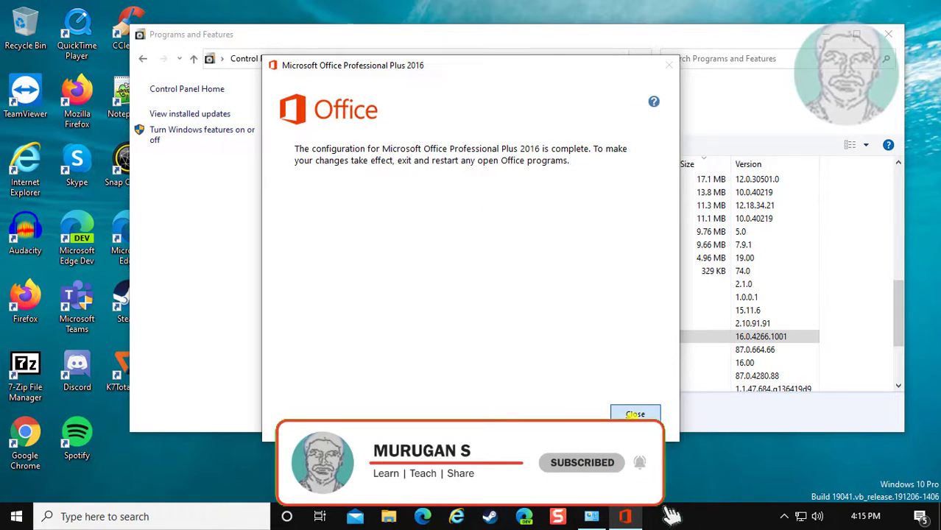
Close the completion screen and decline the restart, back to Programs and Features
click(635, 414)
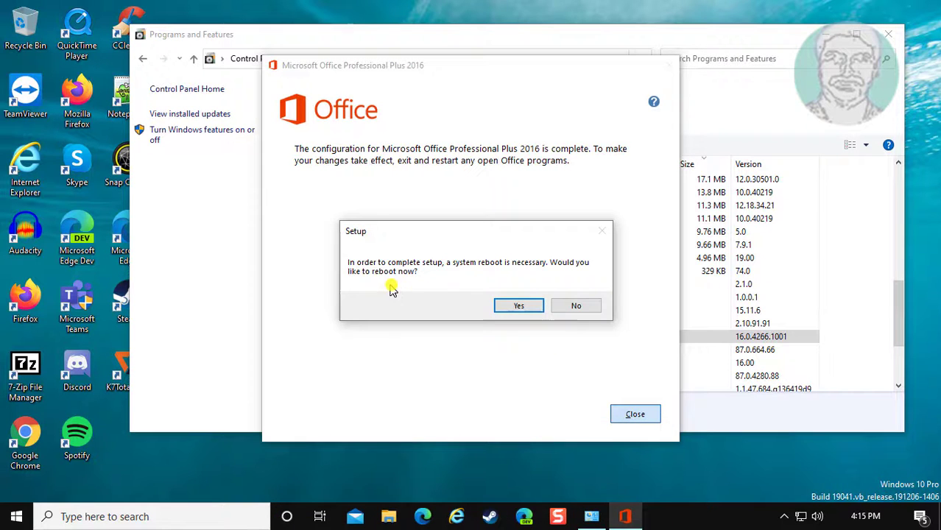
click(576, 306)
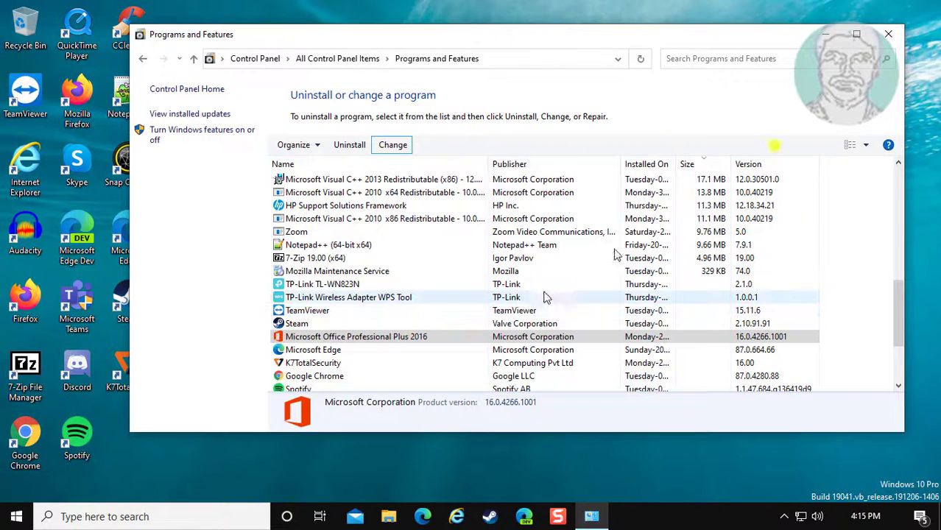